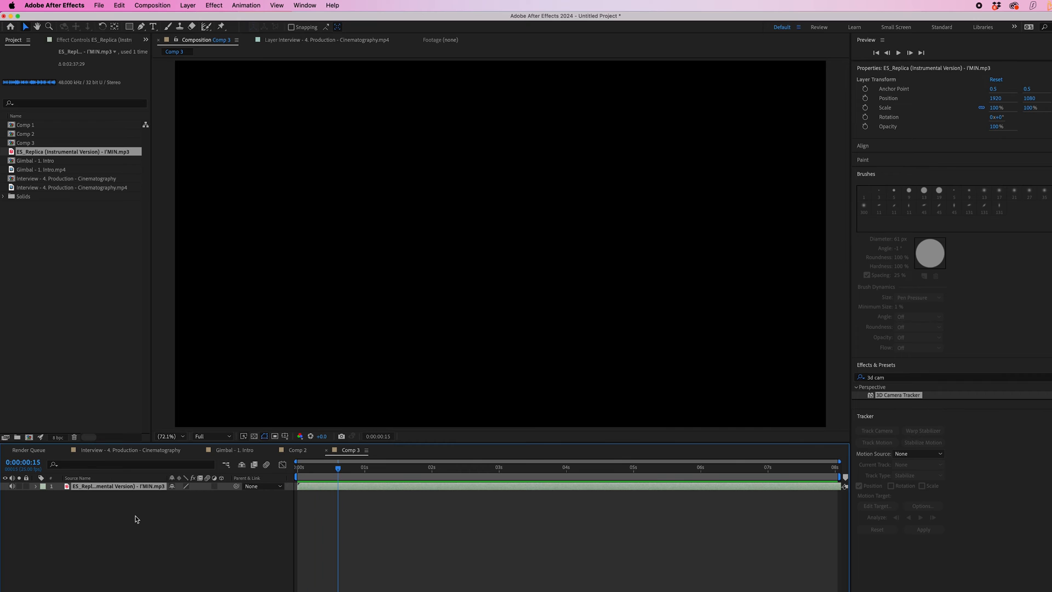
Step: Display the music track's audio waveform and add a full-frame black solid above it
left_click(36, 486)
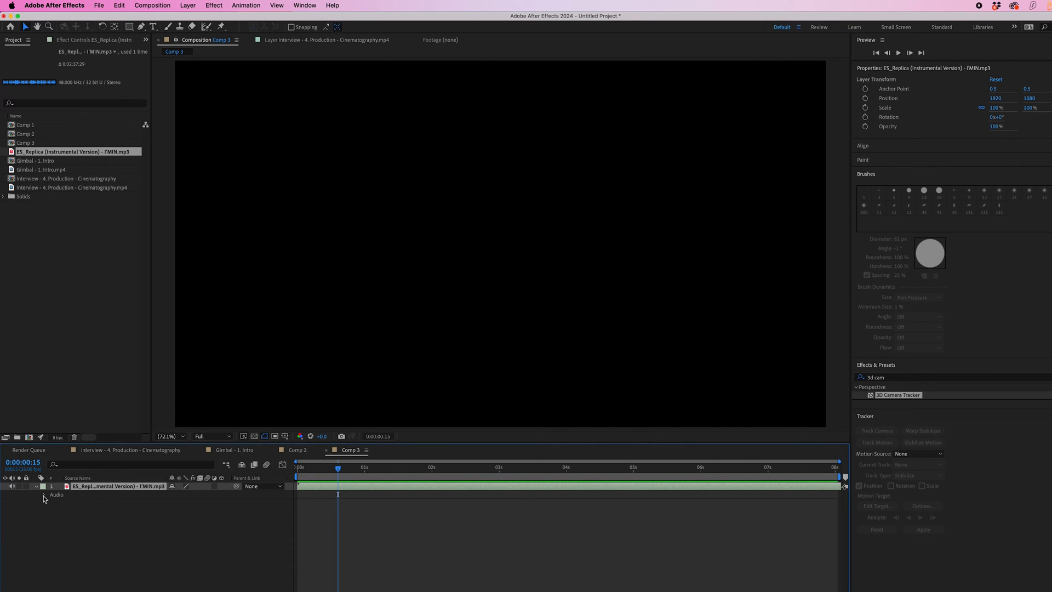
left_click(44, 494)
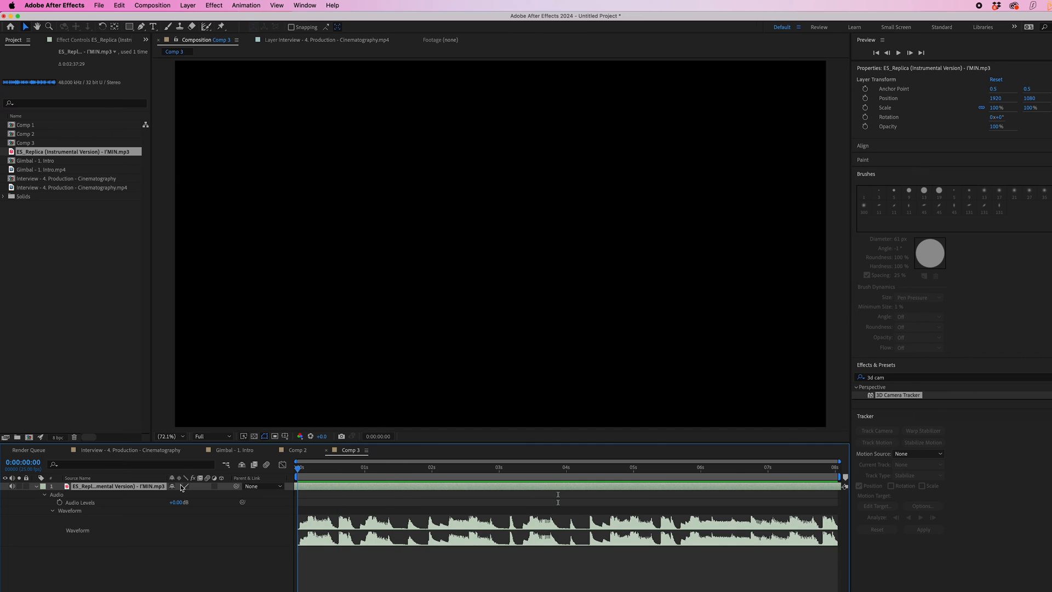
left_click(188, 5)
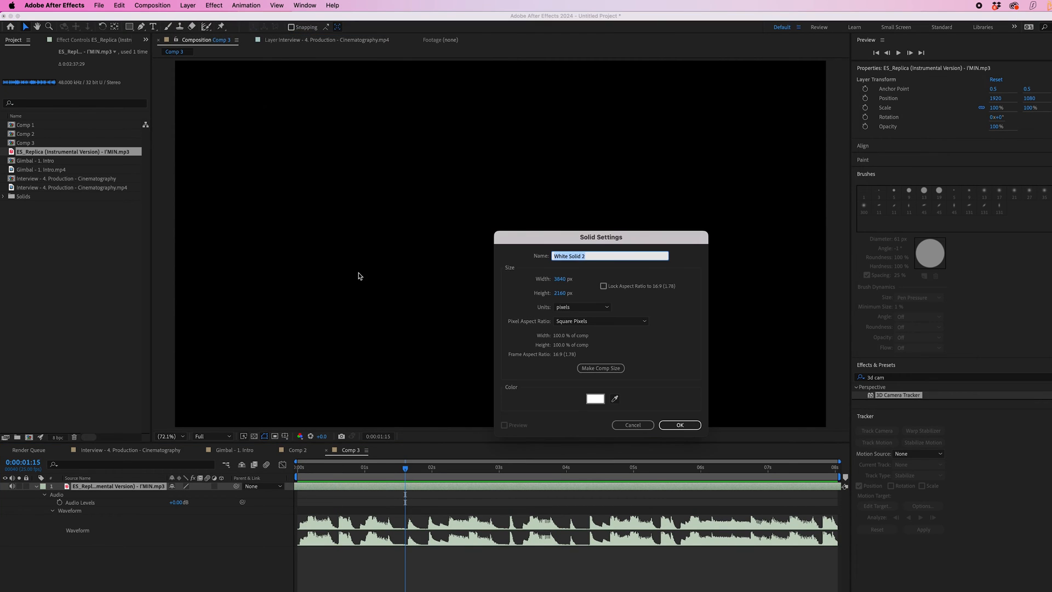
left_click(595, 398)
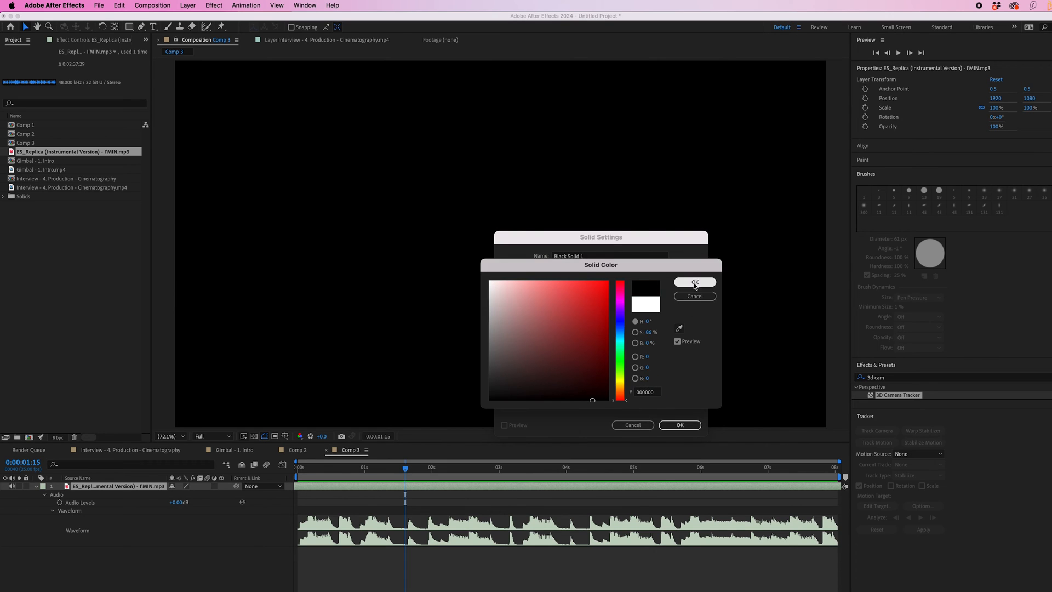
left_click(695, 282)
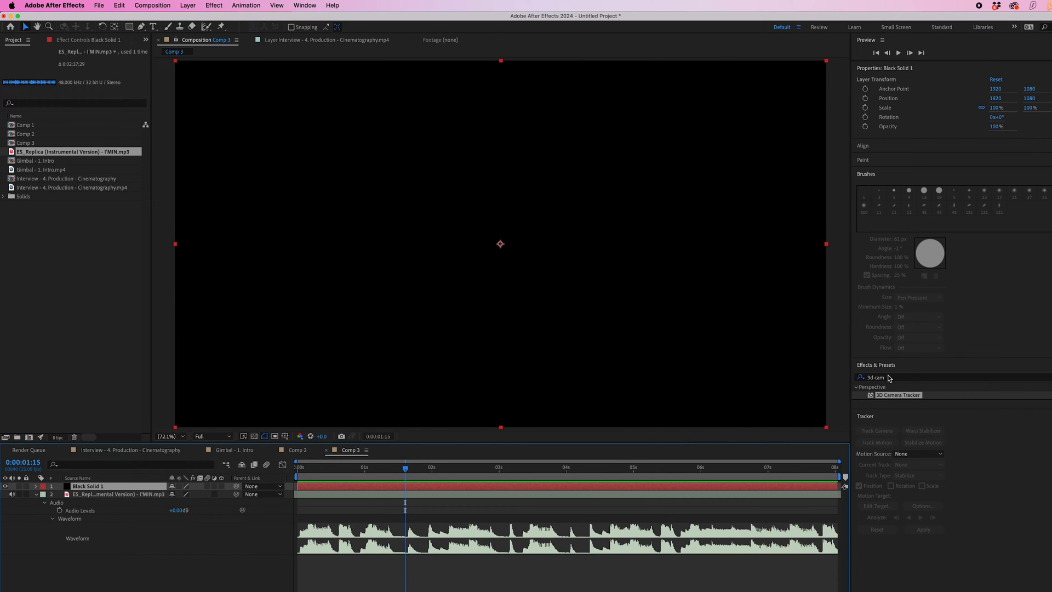
Step: Apply Audio Spectrum to the black solid and set its Audio Layer to the mp3 track
type("audio")
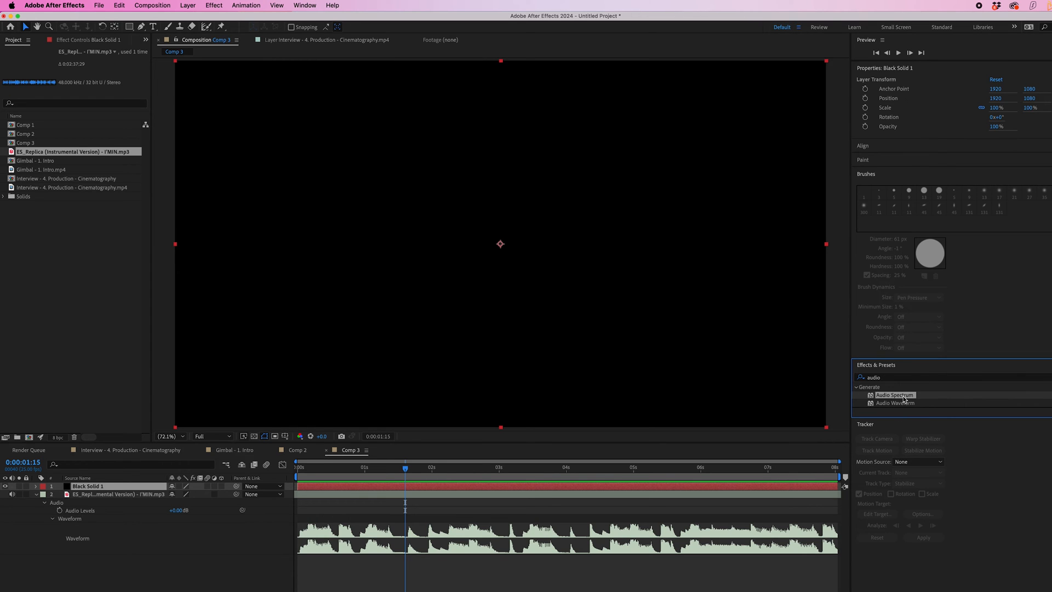
left_click_drag(896, 395, 461, 487)
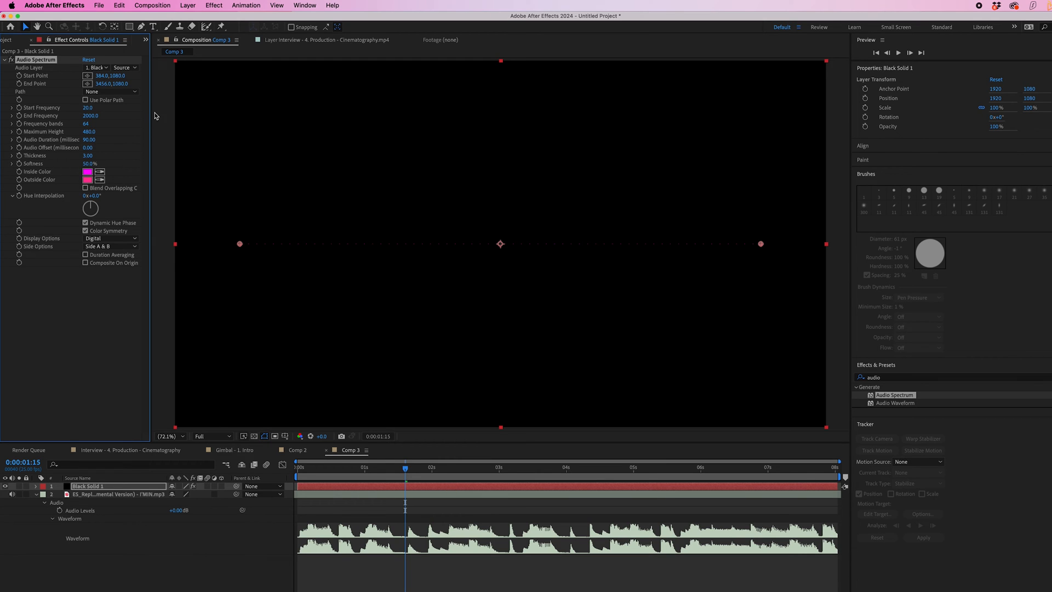
left_click(97, 67)
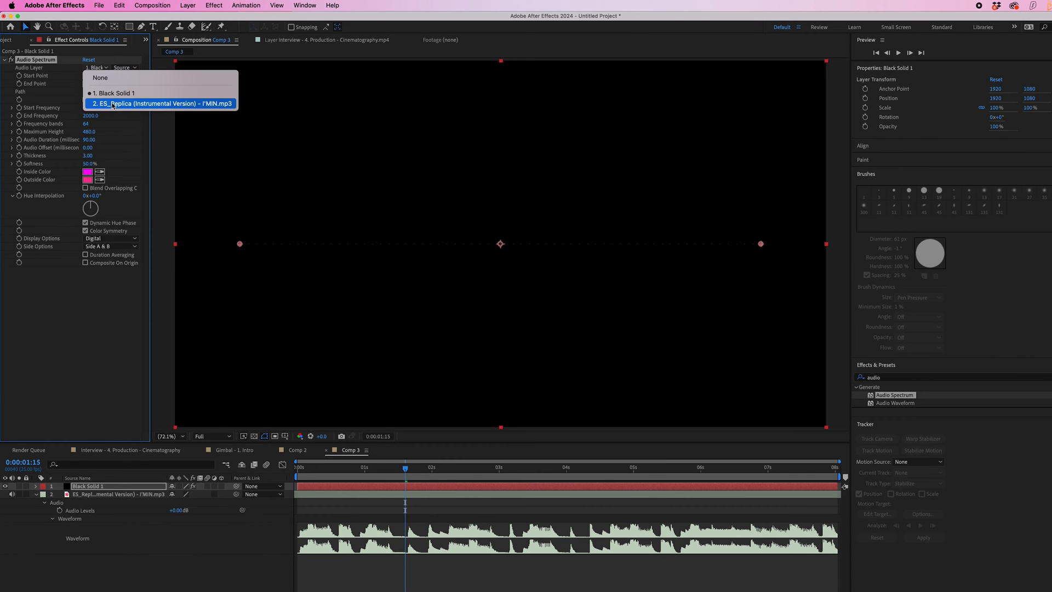
left_click(160, 104)
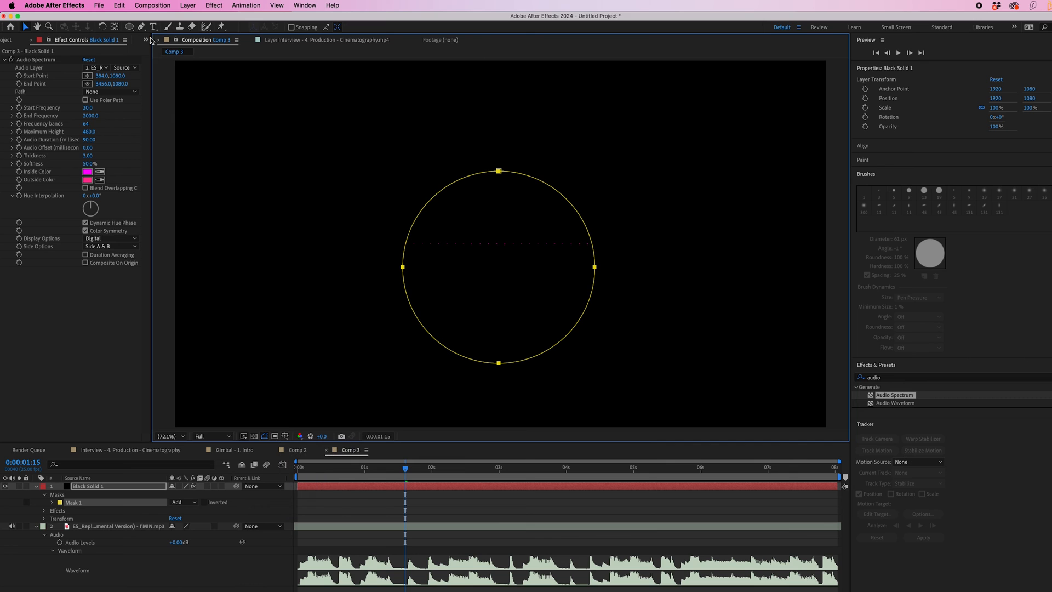
Step: Shift-drag a circular ellipse mask on the solid and check the spectrum's Path options
left_click(300, 436)
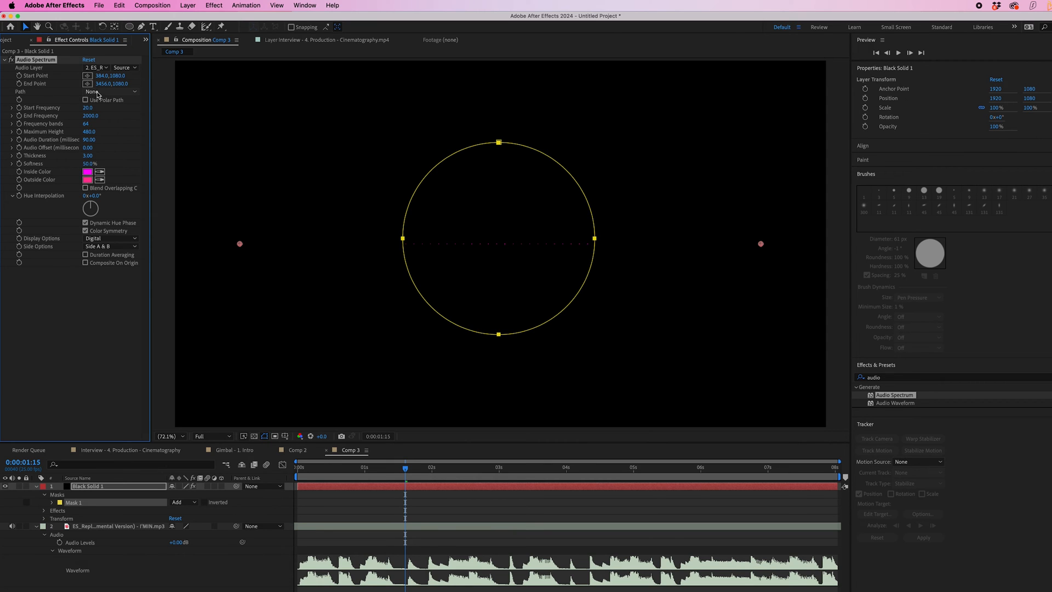
left_click(110, 92)
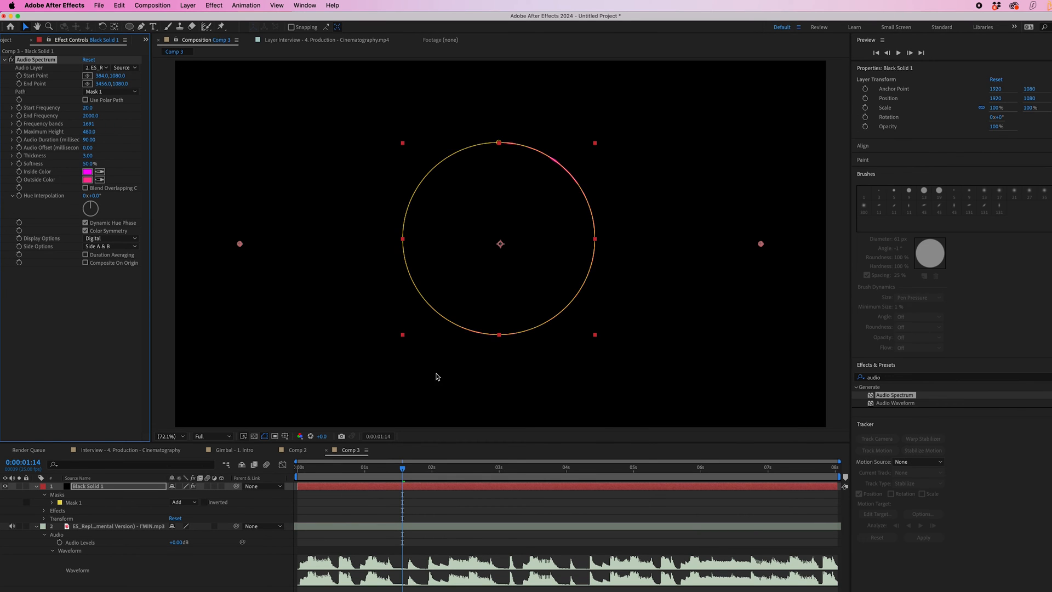
Step: Set the spectrum Path to Mask 1 with 1691 frequency bands, reselecting the solid
left_click(443, 423)
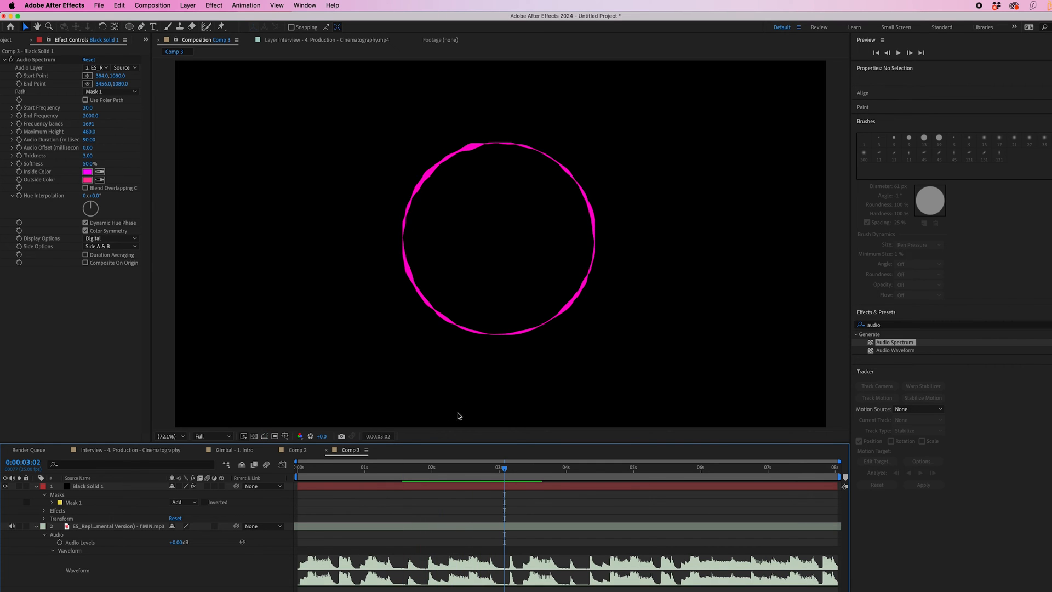
left_click(87, 486)
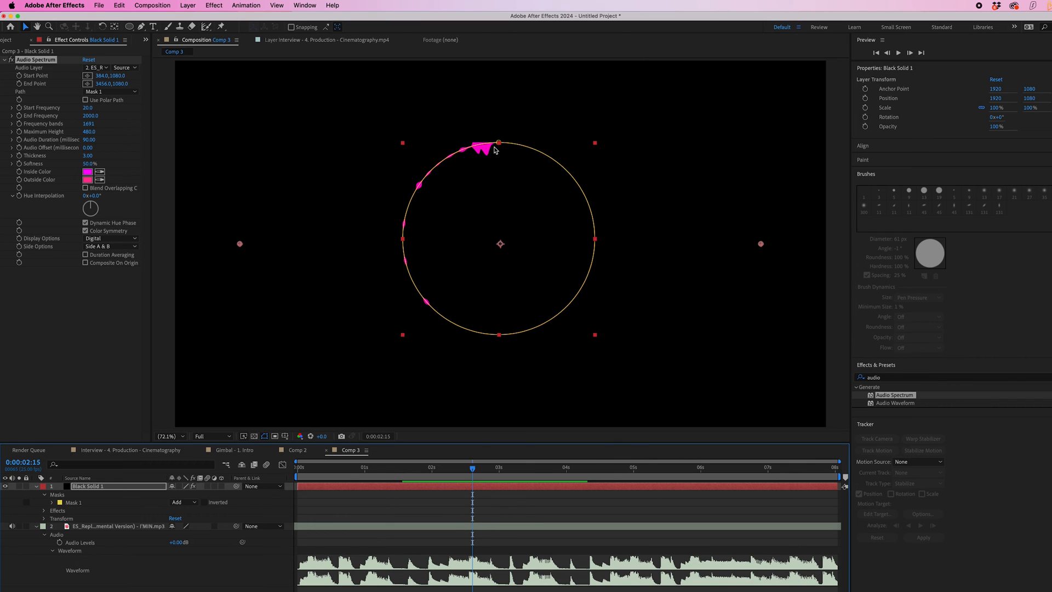
mouse_move(613, 170)
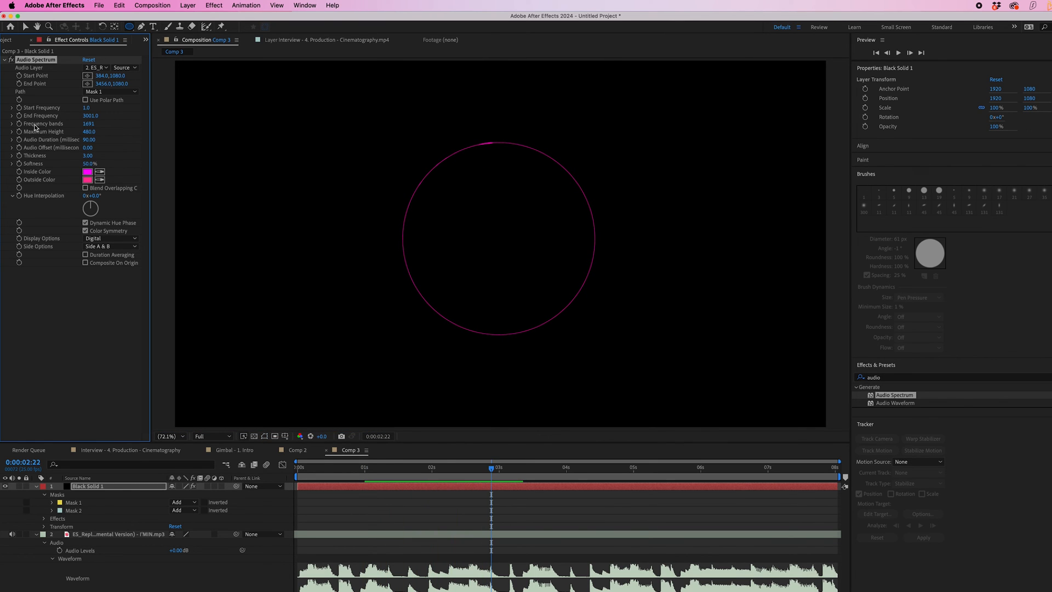
Step: Set Start Frequency 1, End 3001, Maximum Height 1390, Thickness 5.10, Softness 0%
left_click(421, 467)
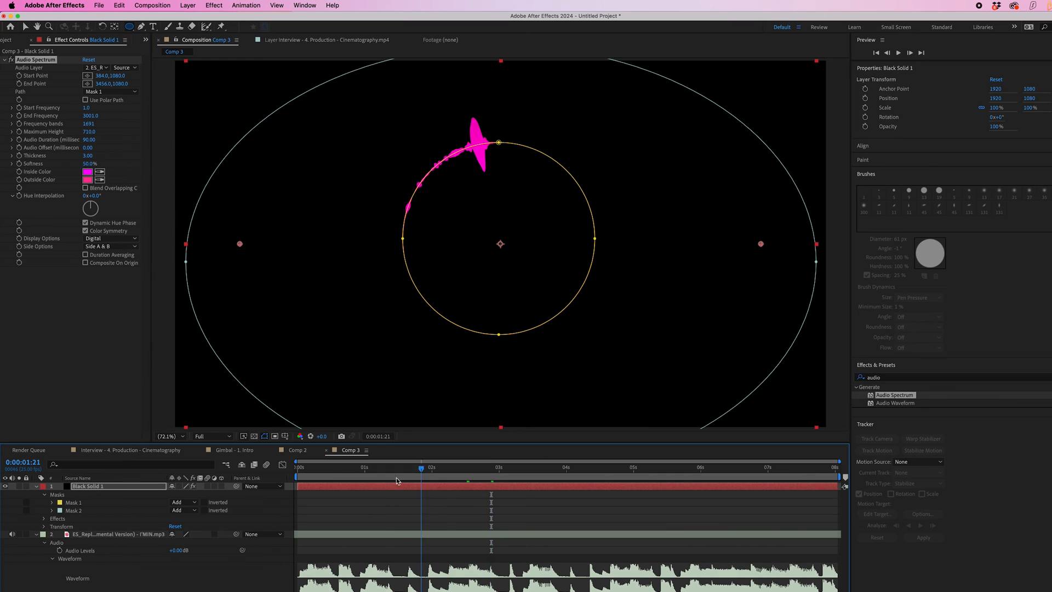
left_click(400, 467)
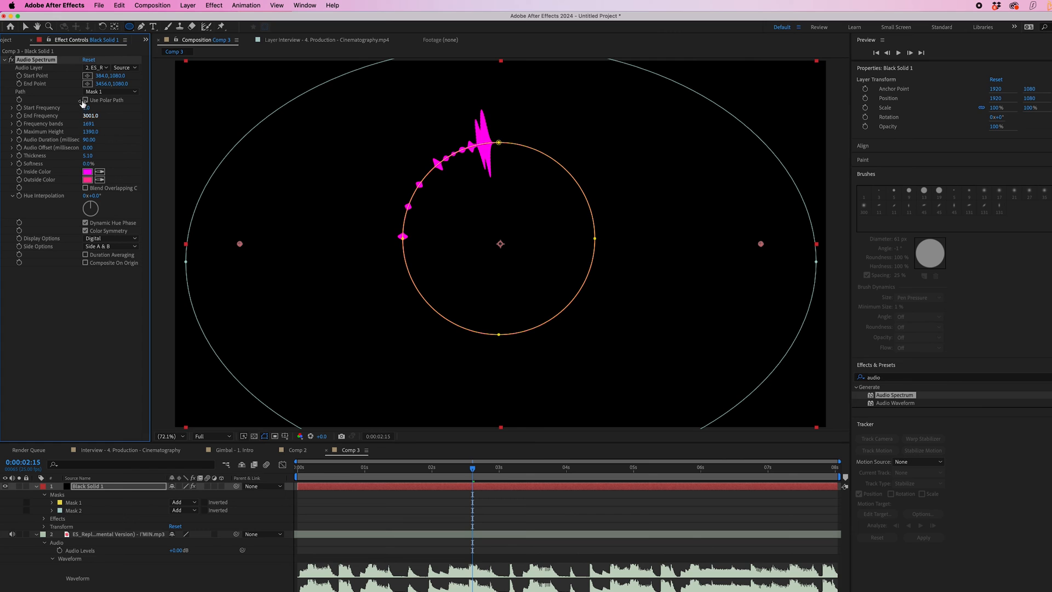
Step: Change Audio Spectrum Side Options from Side A & B to Side B
left_click(110, 246)
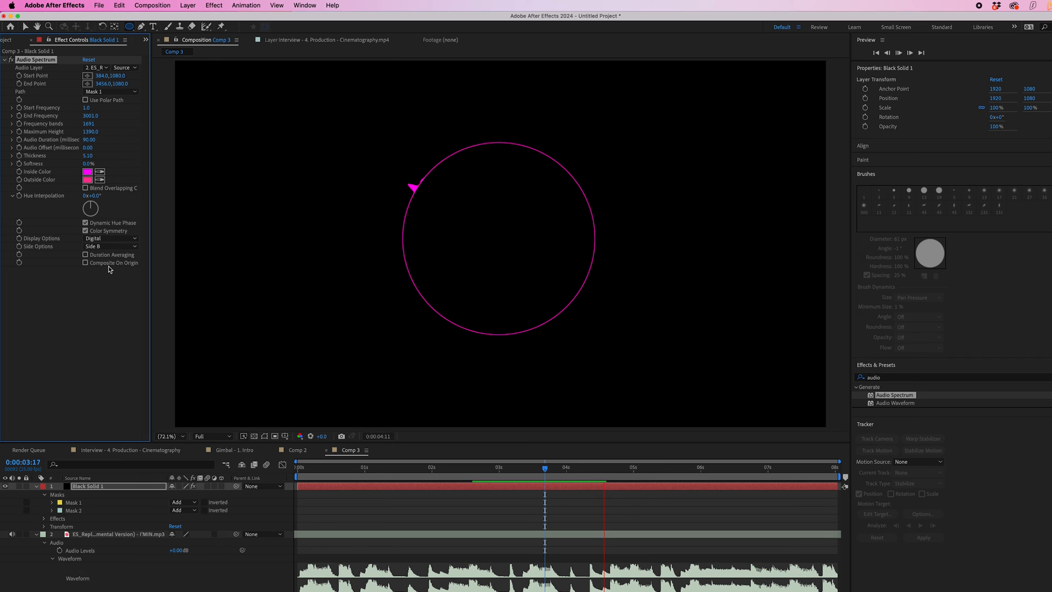
left_click(111, 246)
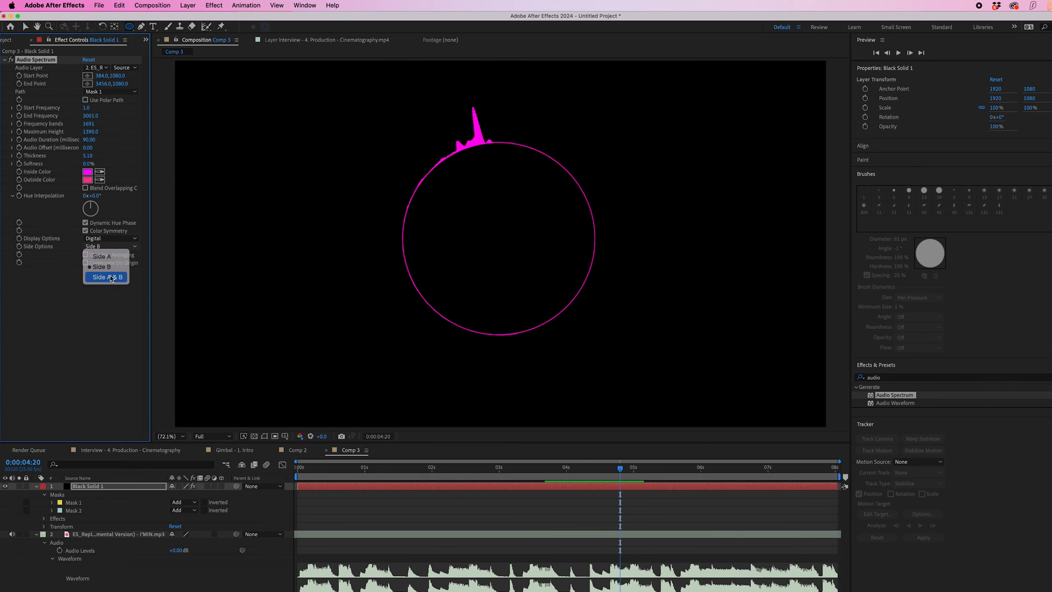
left_click(106, 276)
type("ramp")
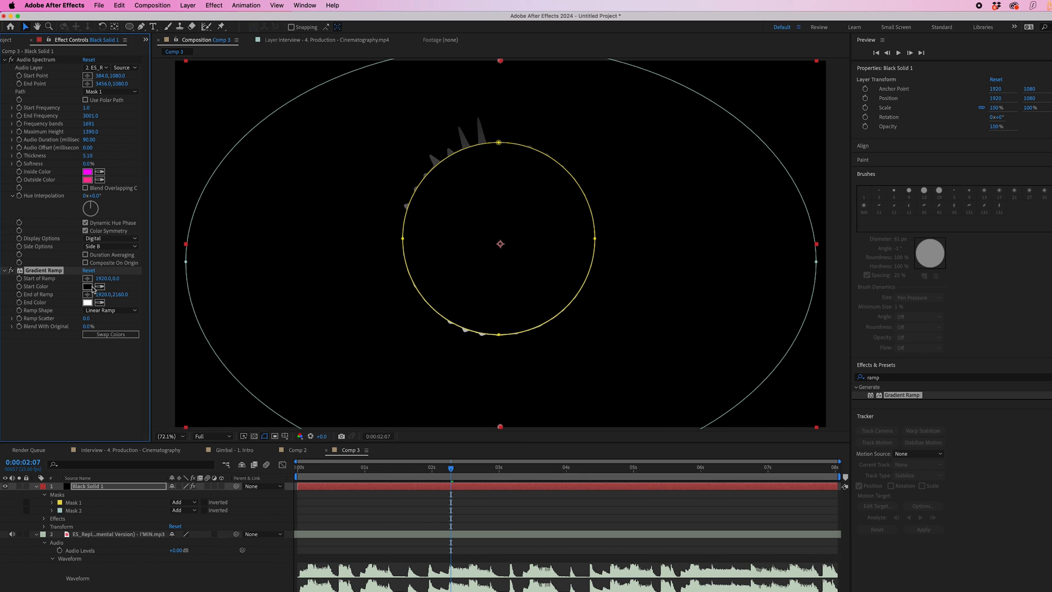
Step: Set the Gradient Ramp start colour to purple and end colour to blue
left_click(87, 286)
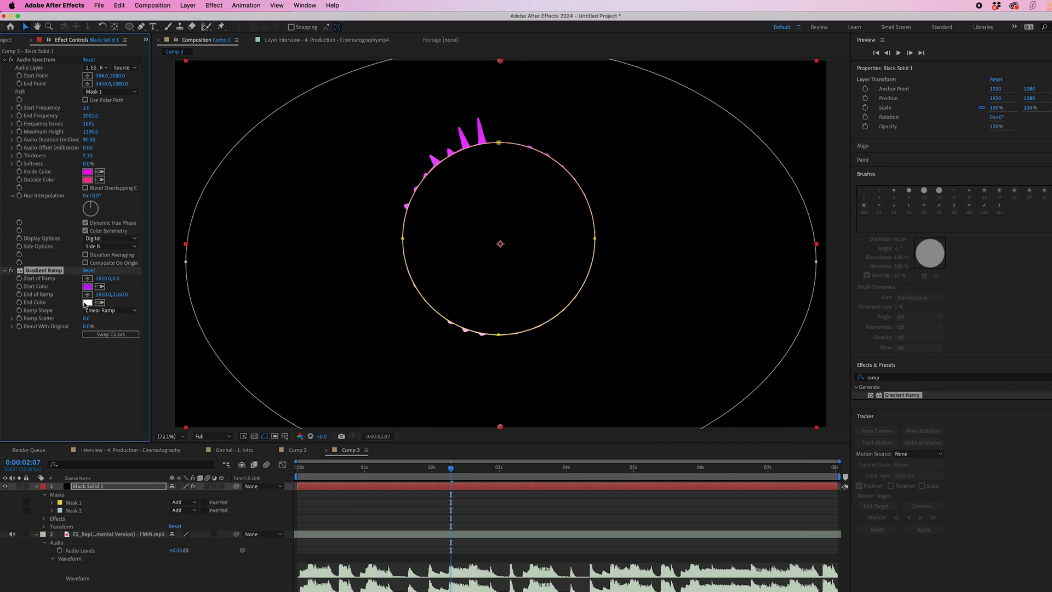
left_click(87, 302)
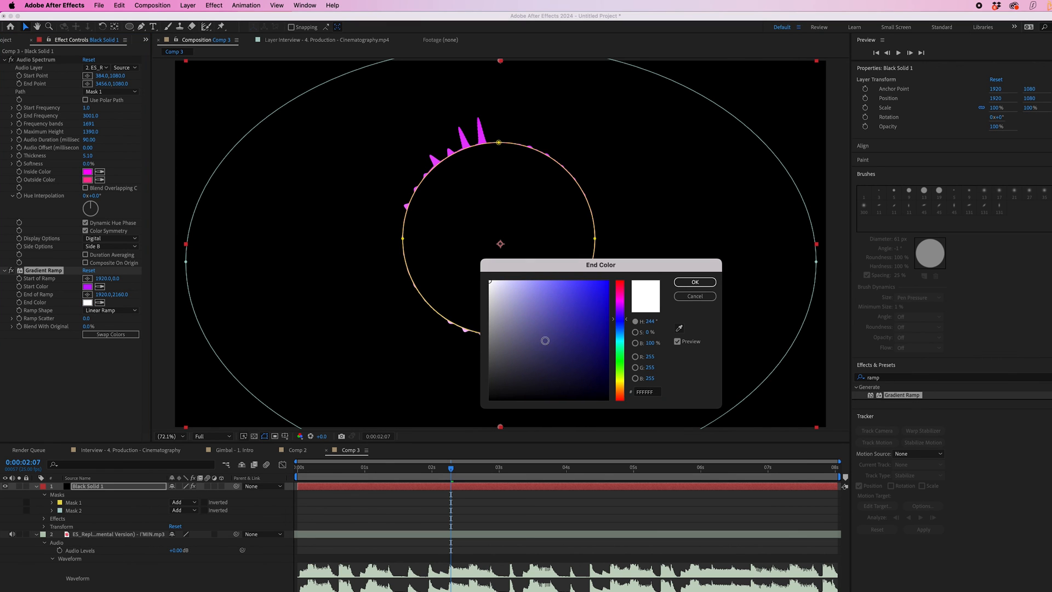
left_click(695, 281)
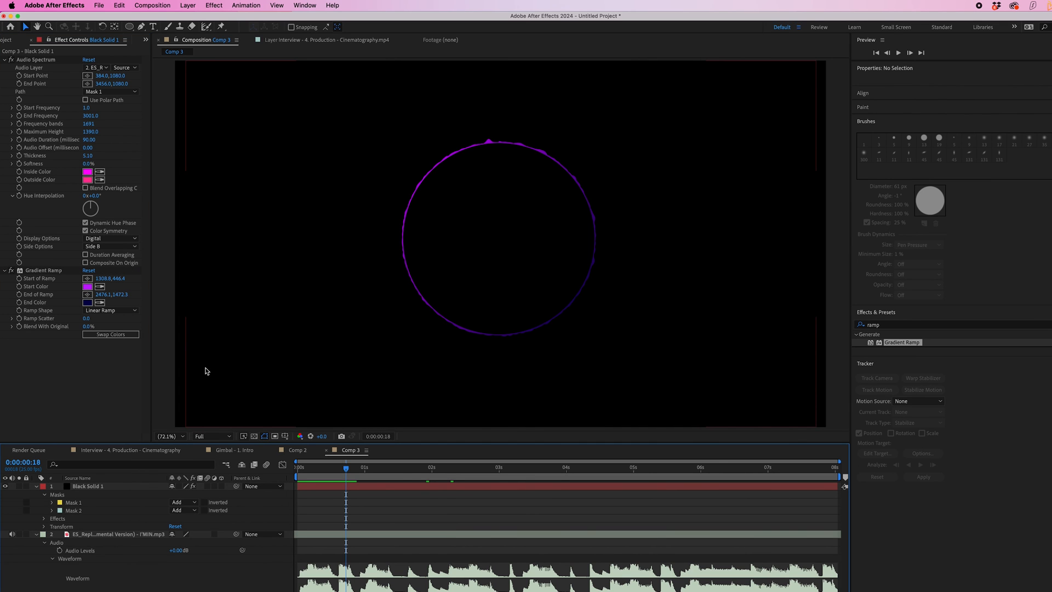
left_click(87, 302)
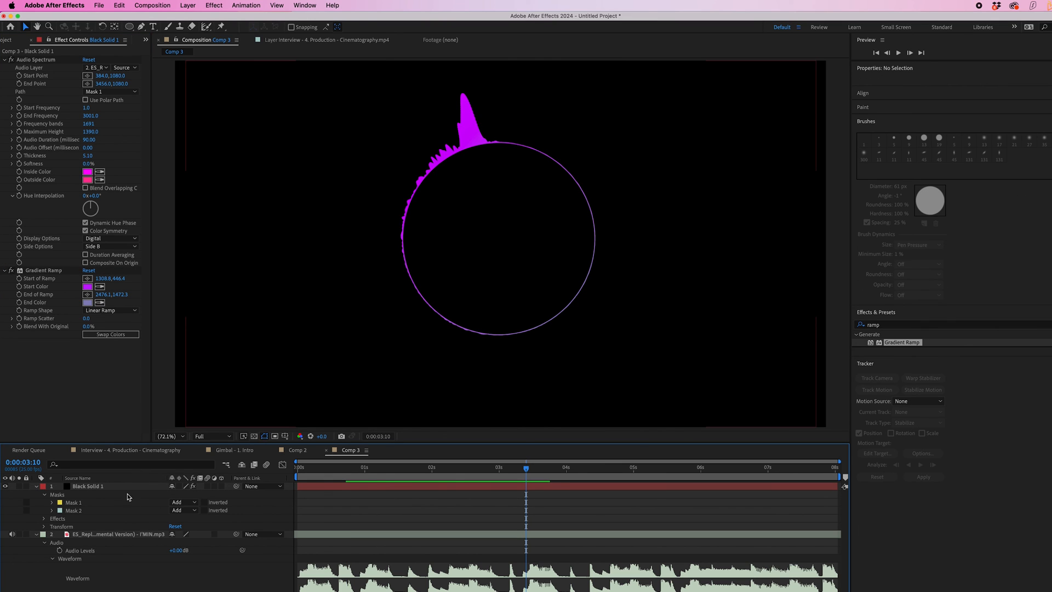
Step: Reshape Mask 1 into a rounded square and add a small ellipse Mask 3
left_click(87, 486)
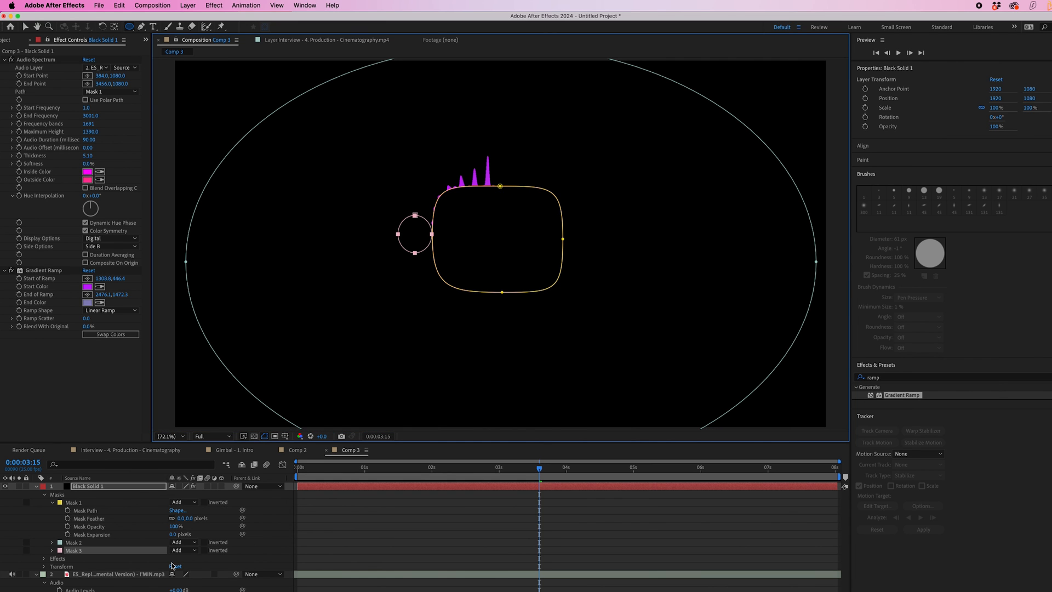
left_click(101, 91)
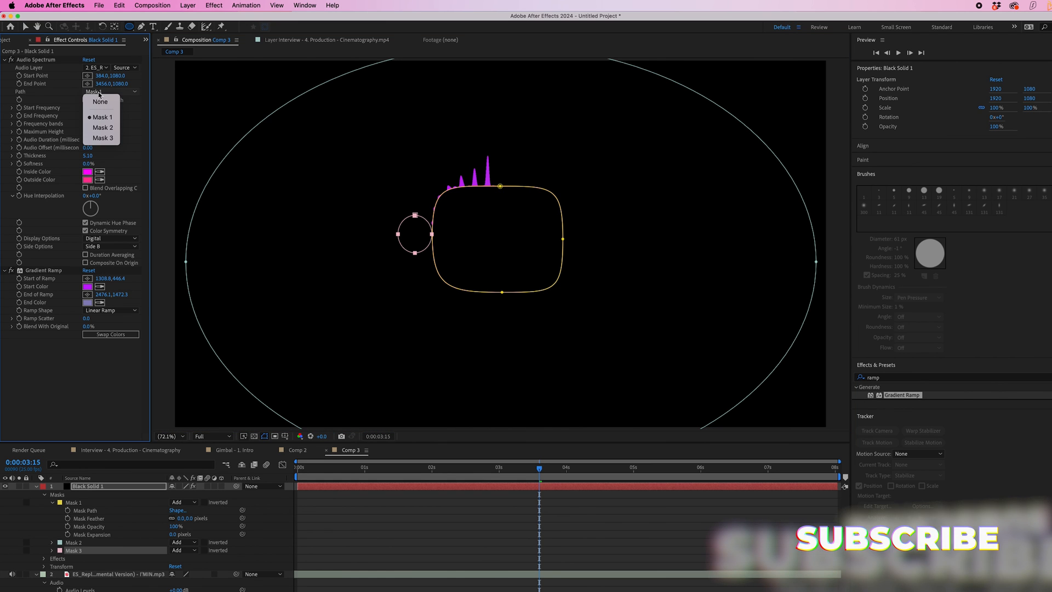